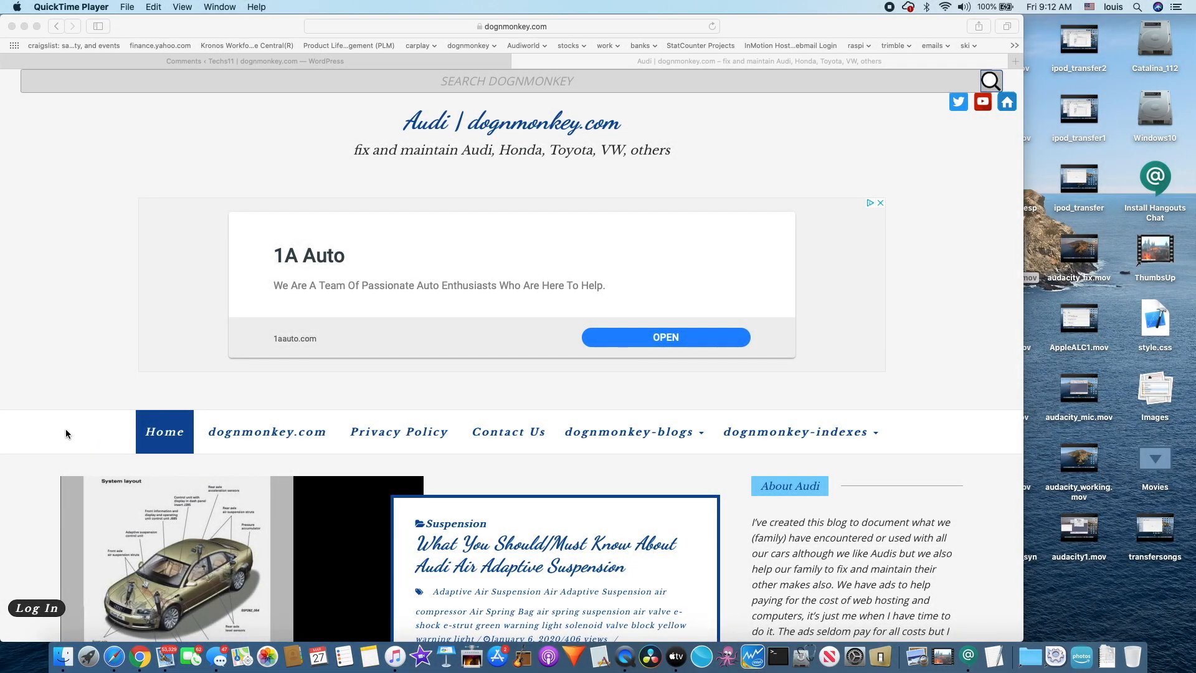
mouse_move(29, 597)
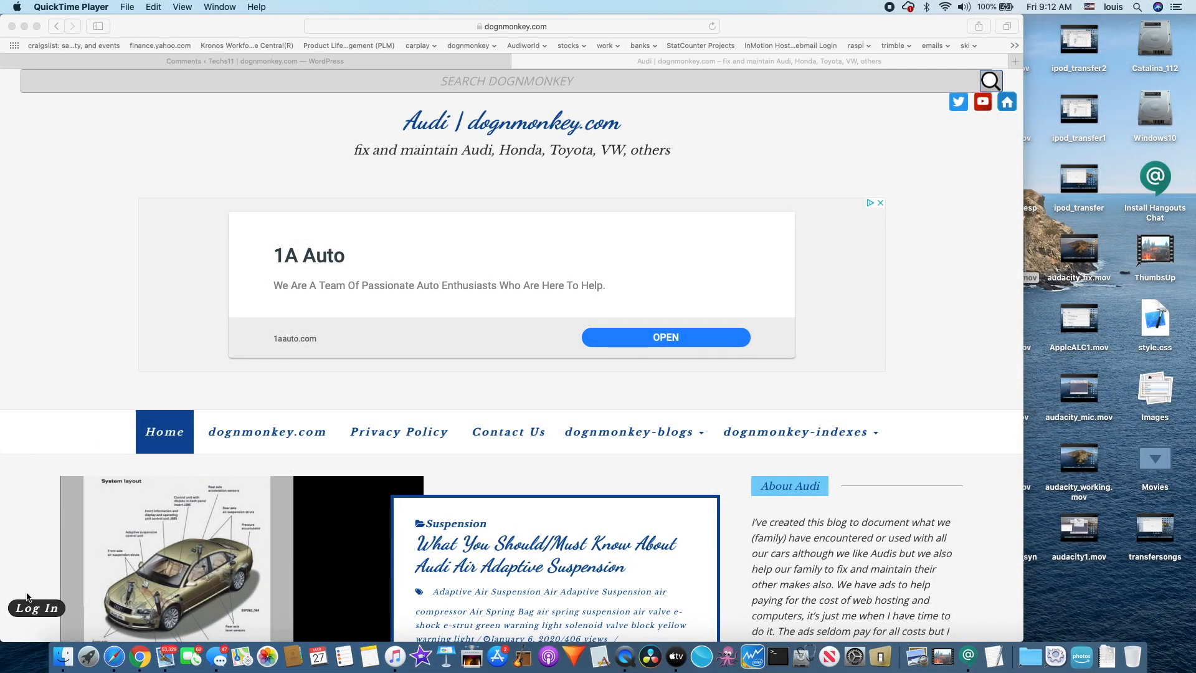
Log in with the saved account and solve the crosswalk reCAPTCHA, triggering the invalid-json error.
left_click(36, 608)
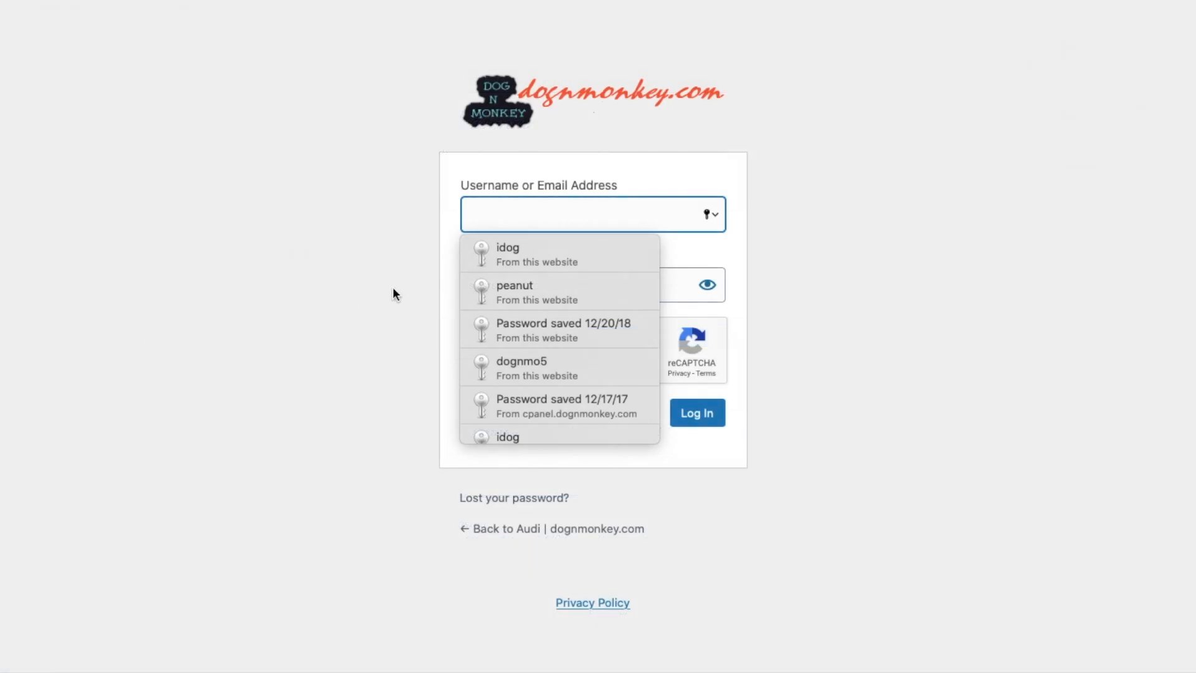
left_click(508, 248)
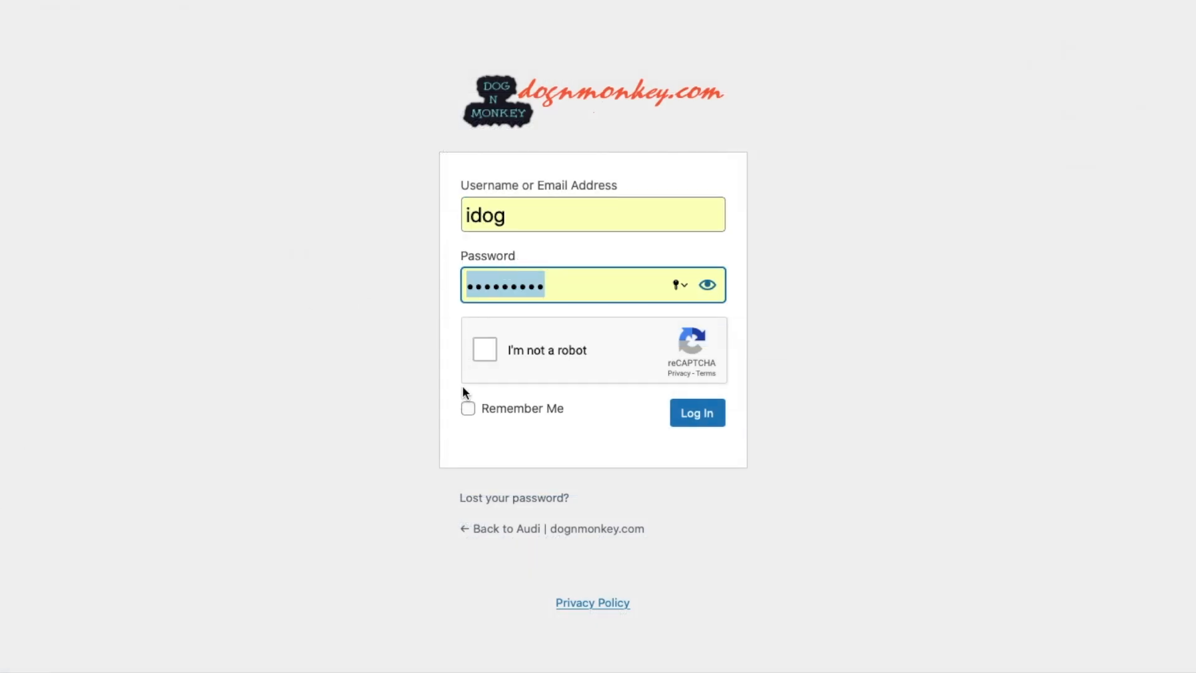
left_click(484, 350)
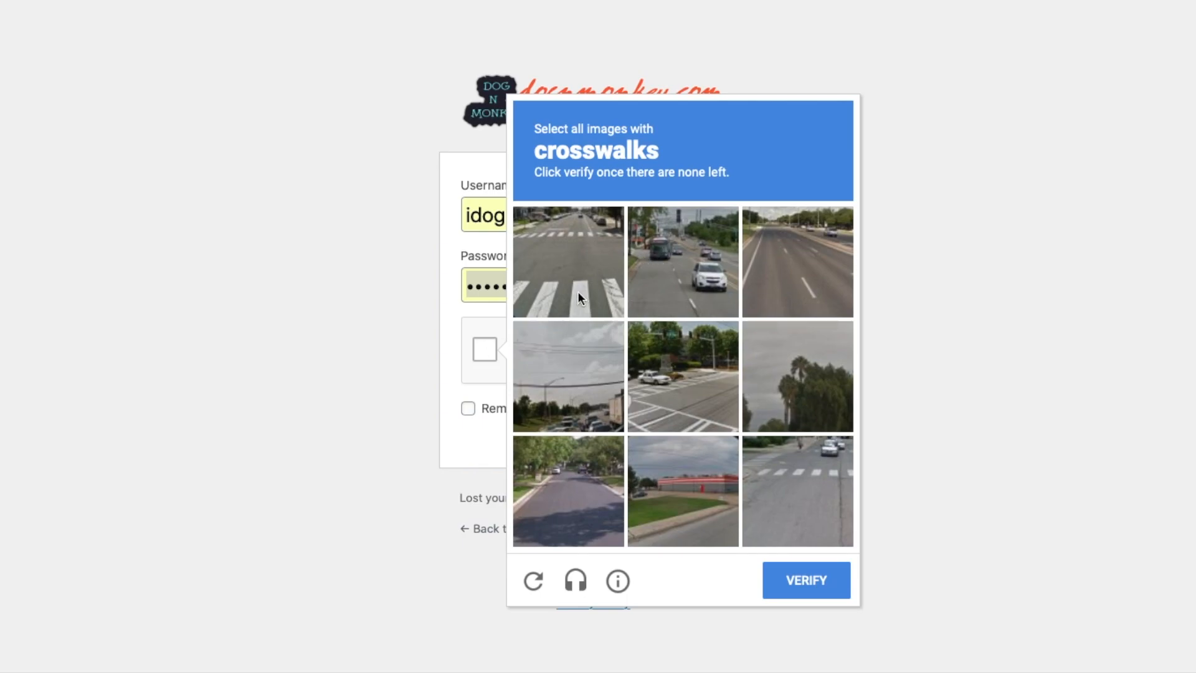
left_click(568, 262)
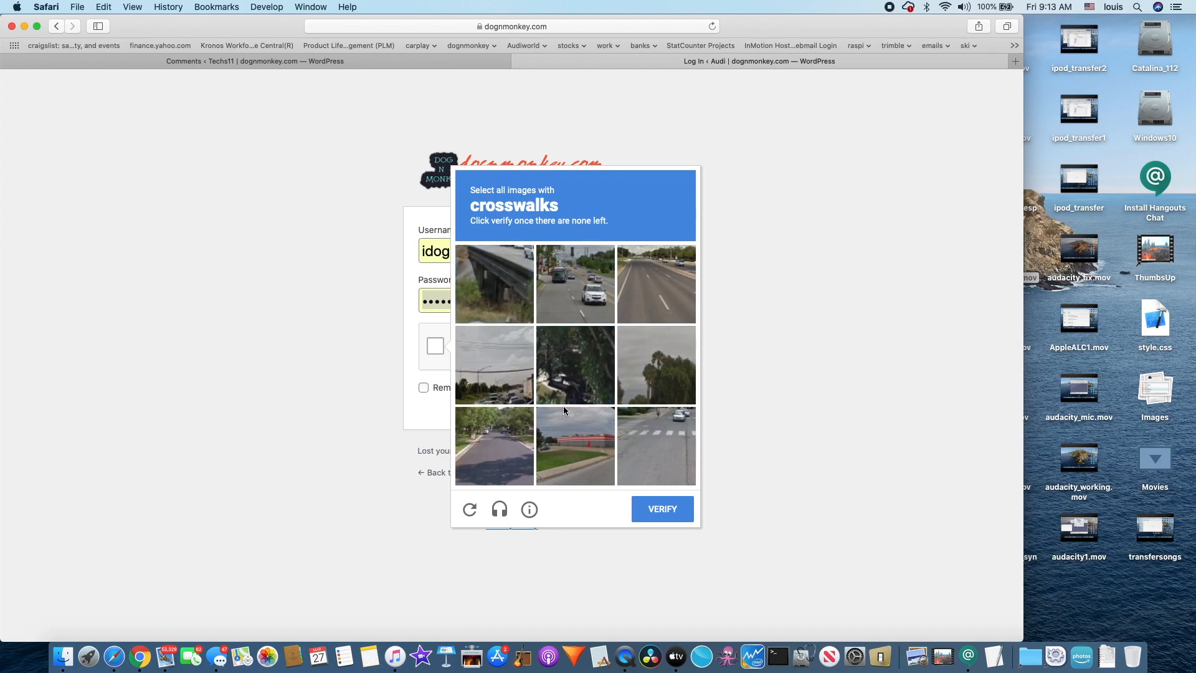
left_click(662, 509)
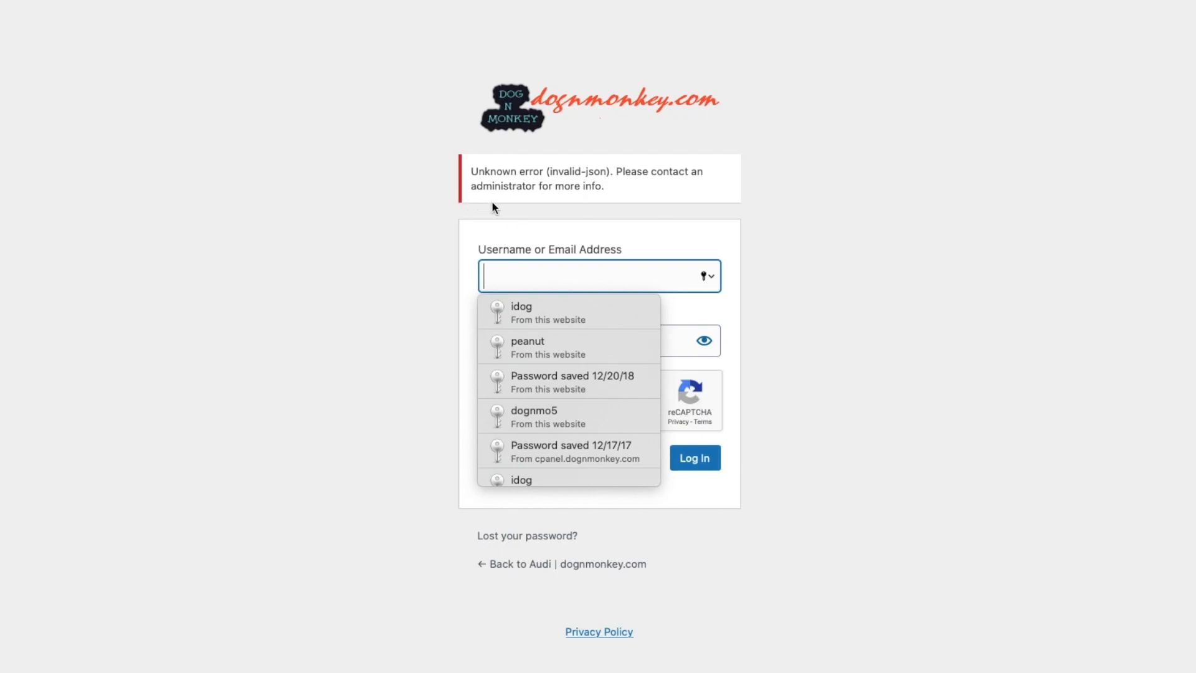
mouse_move(586, 187)
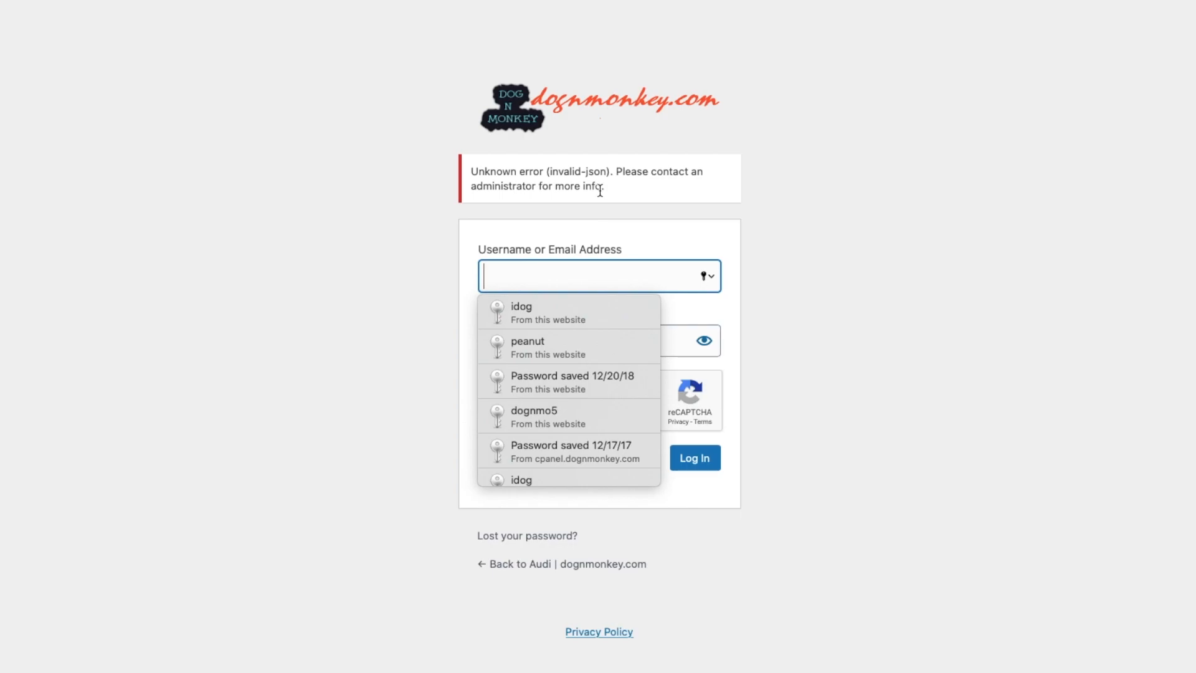
mouse_move(528, 206)
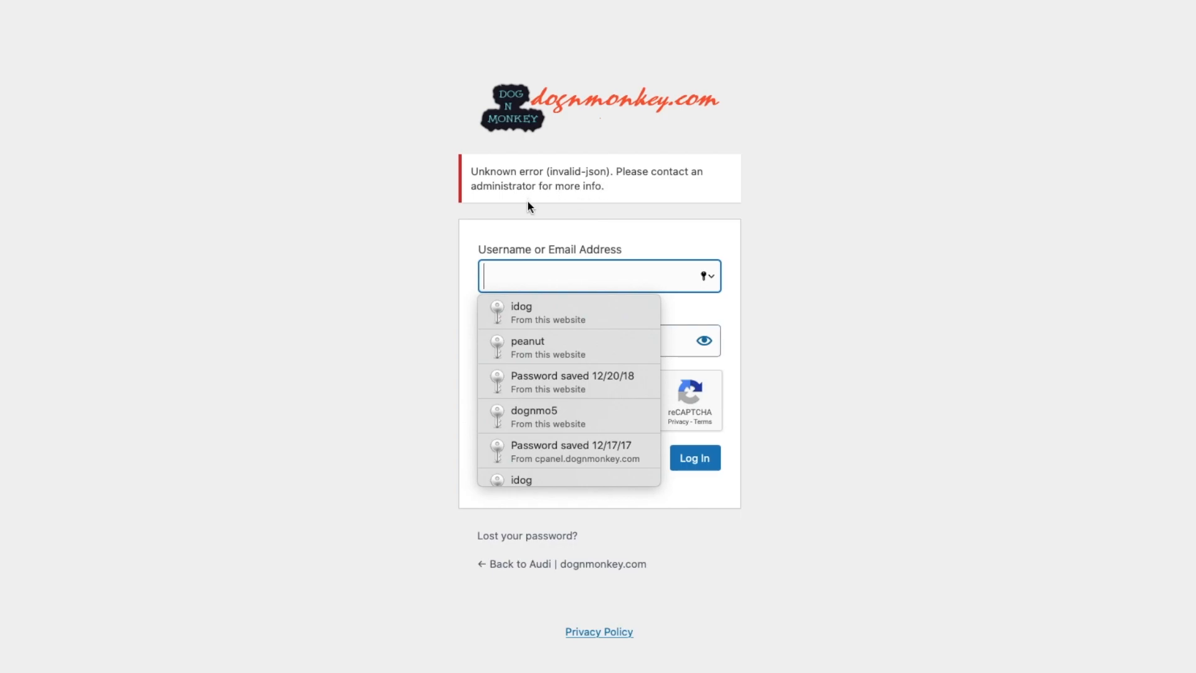
mouse_move(870, 134)
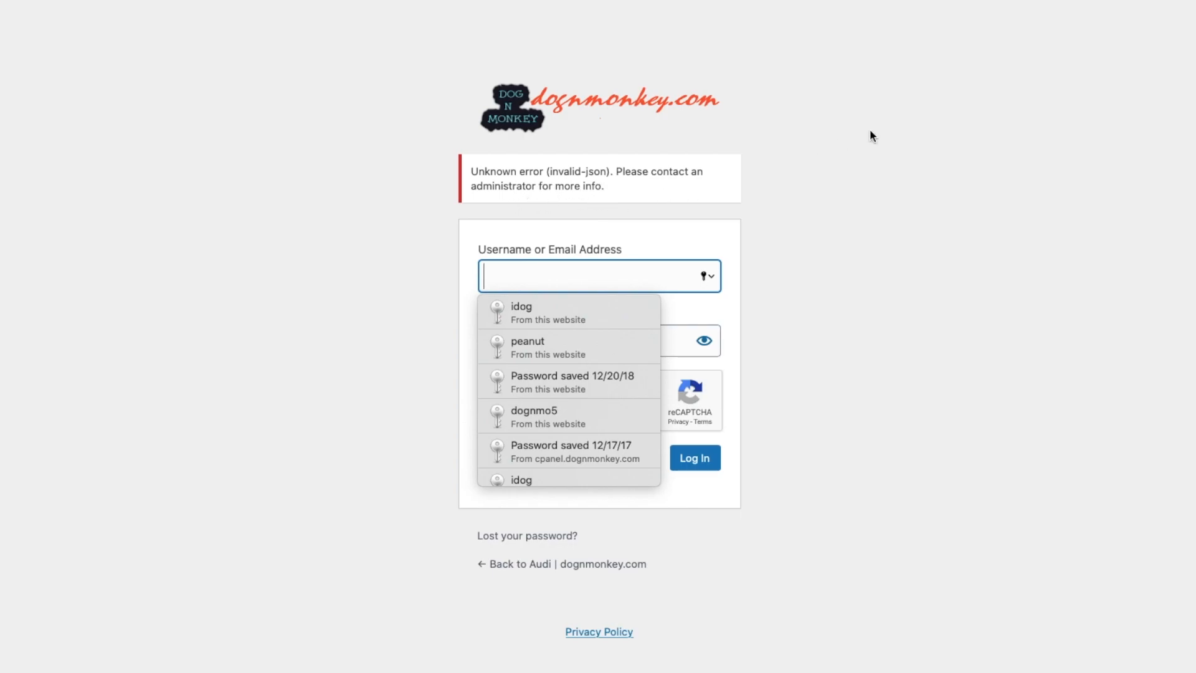
Rename the bwp-recaptcha plugin folder to bwp-recaptcha1 in File Manager.
scroll("down", 3)
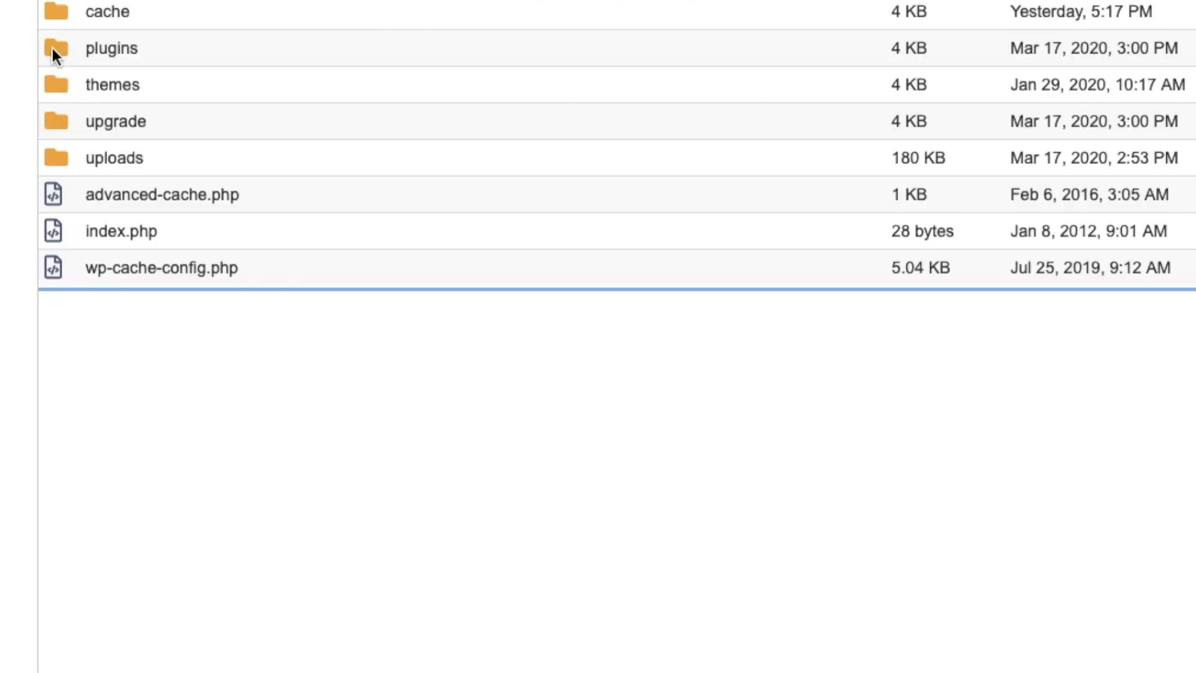
double_click(114, 48)
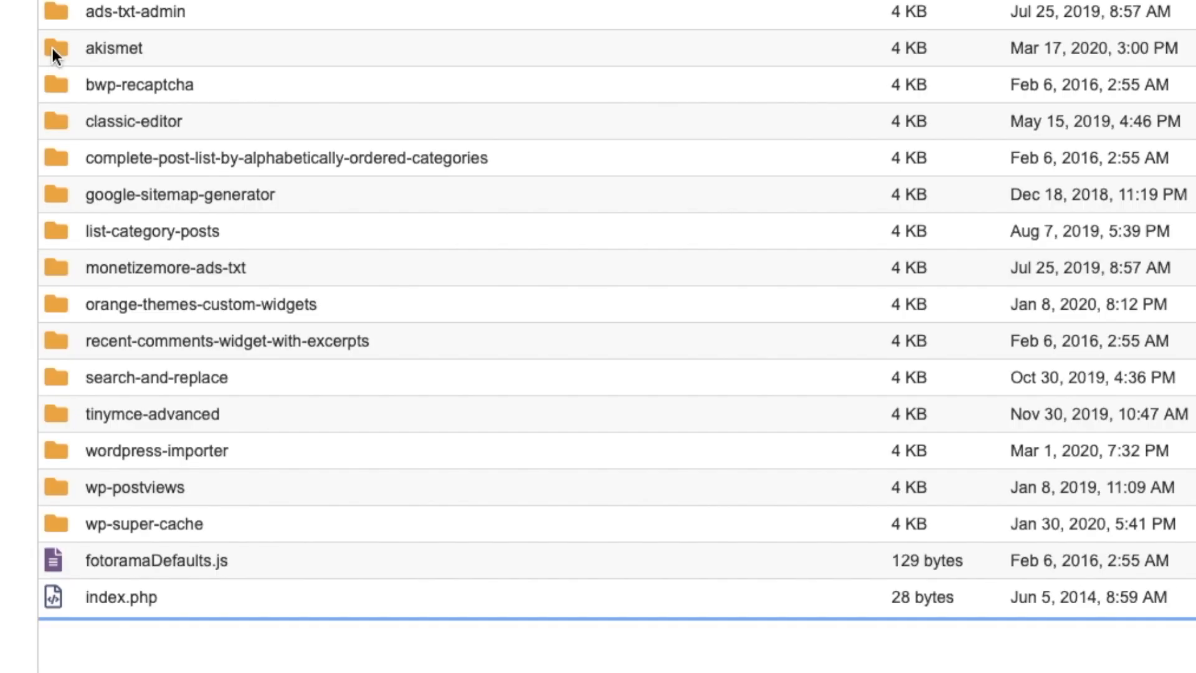
mouse_move(148, 5)
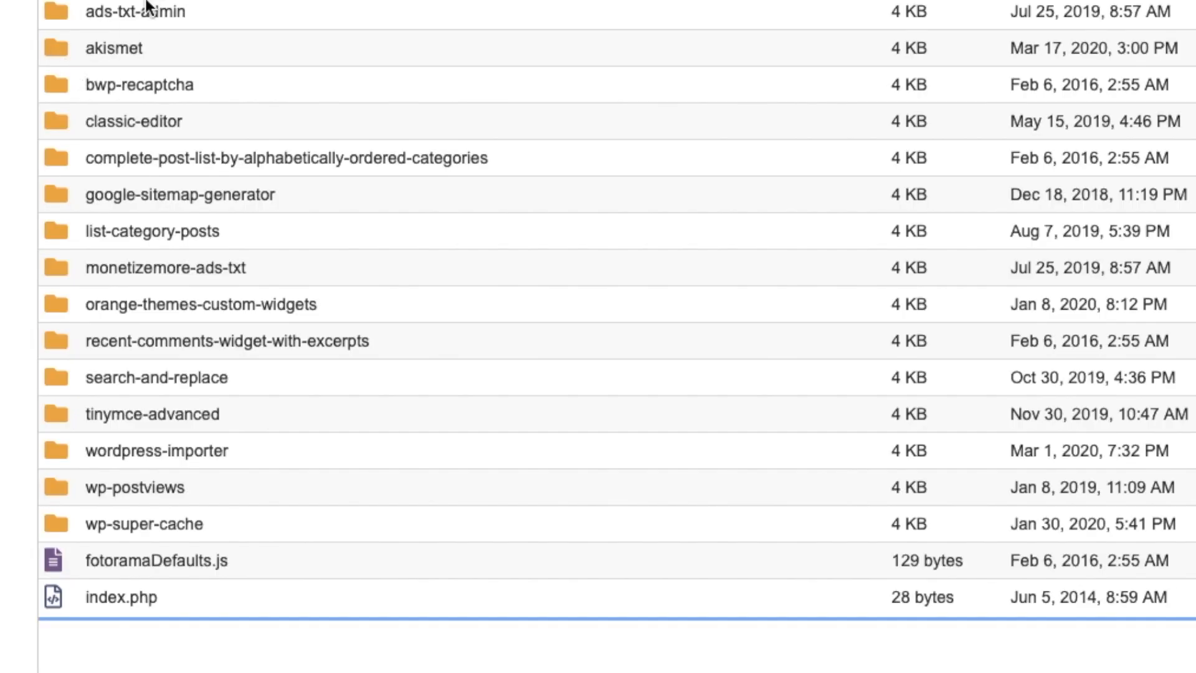
mouse_move(184, 148)
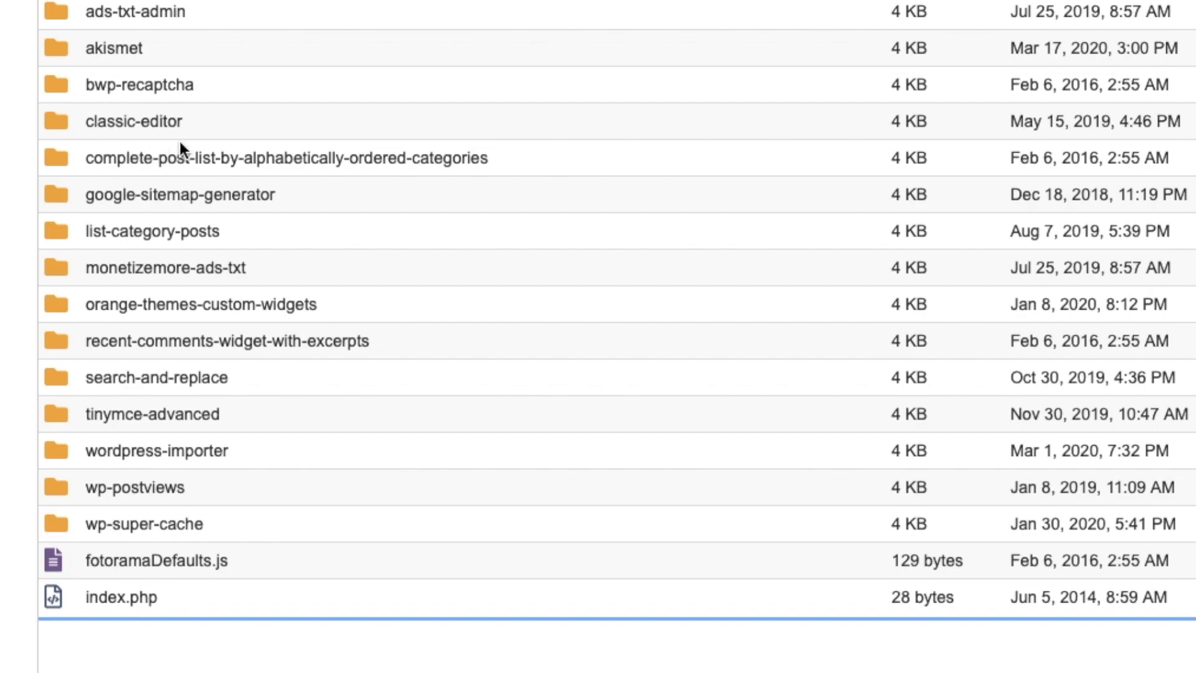
mouse_move(123, 139)
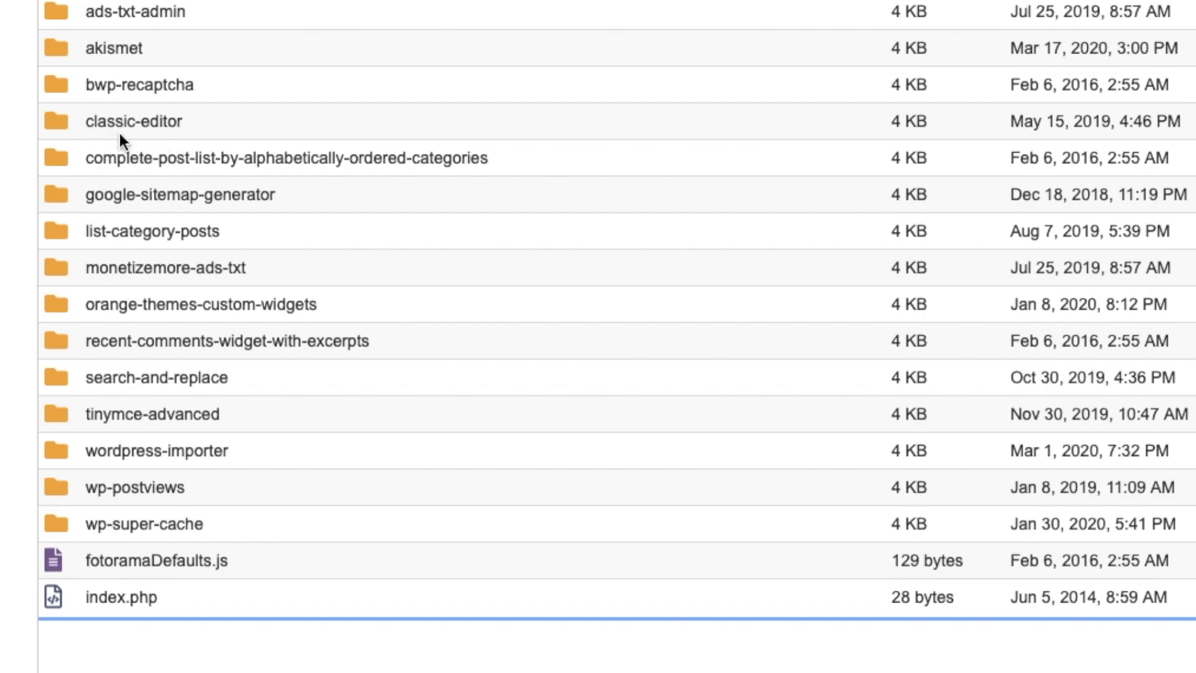
left_click(140, 85)
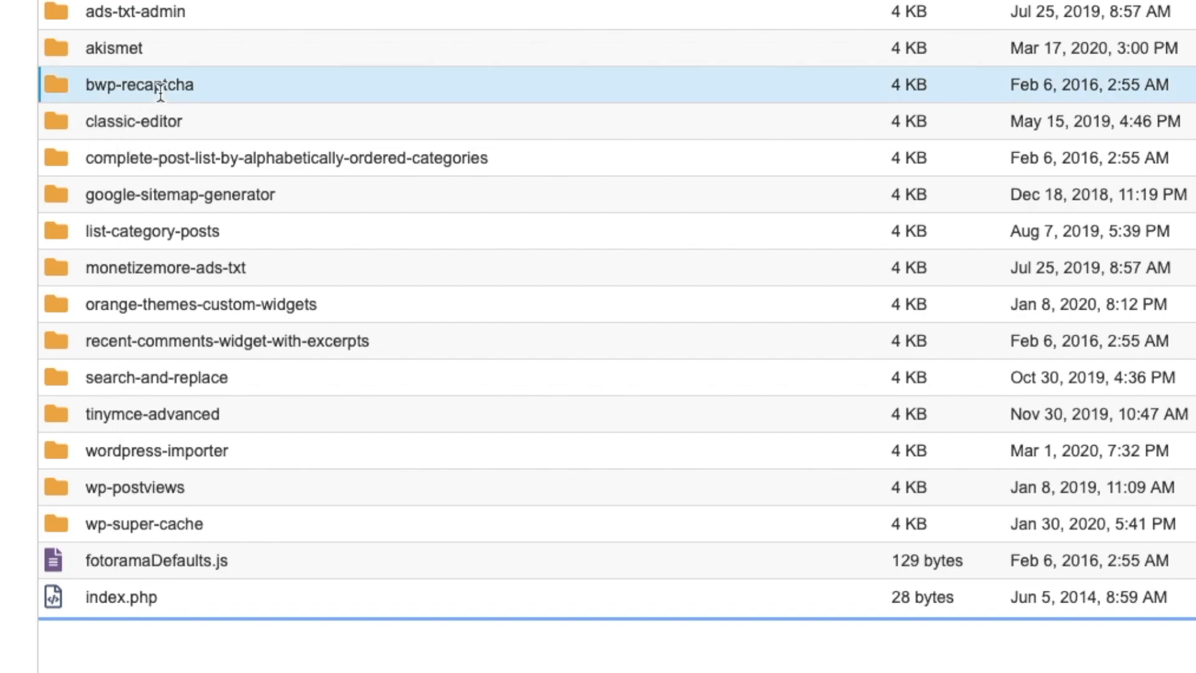
double_click(142, 85)
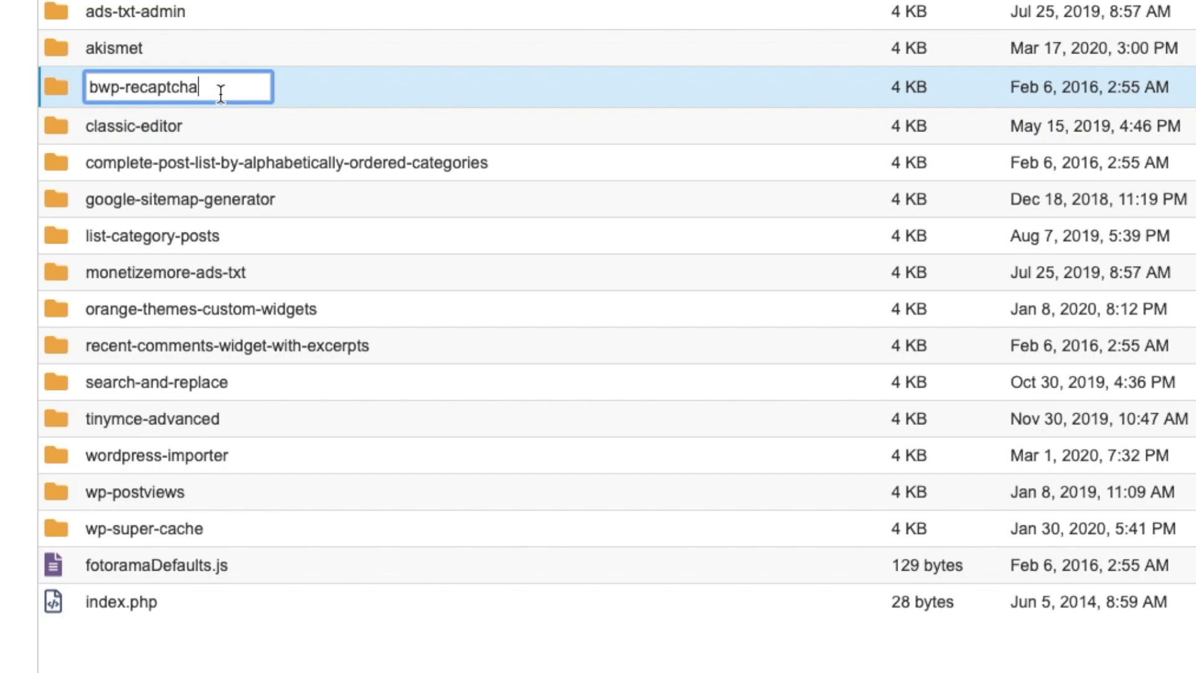
type("1")
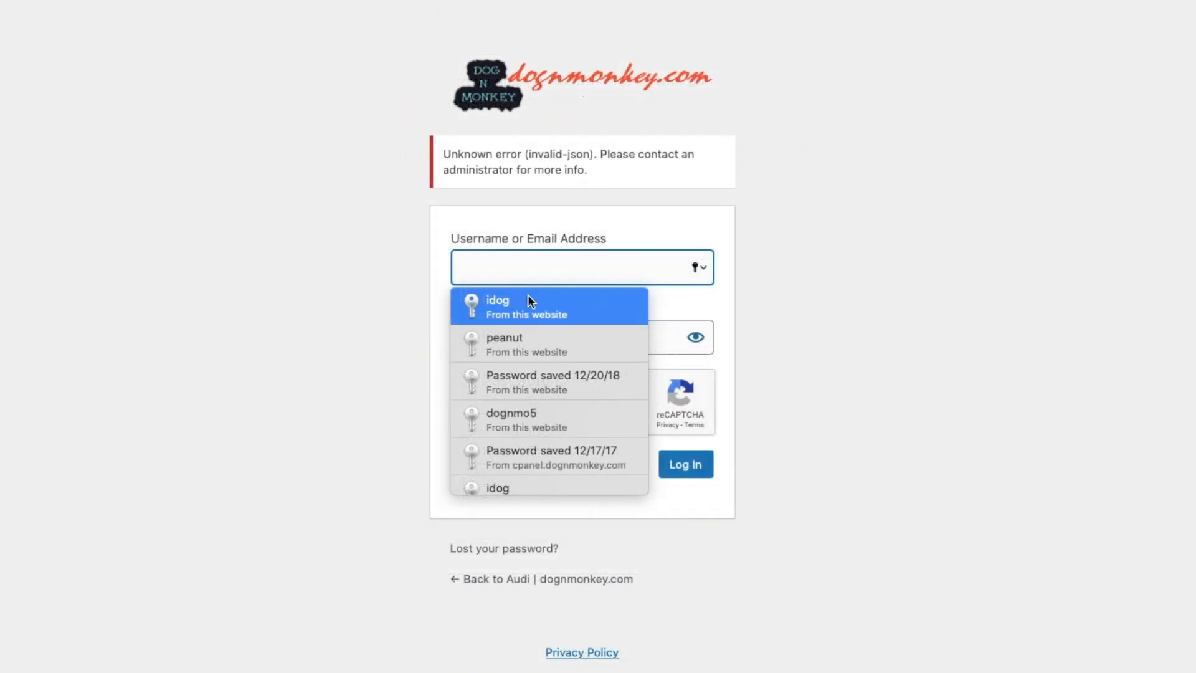
Log in with the saved username after ticking I'm not a robot, reaching the dashboard.
left_click(498, 304)
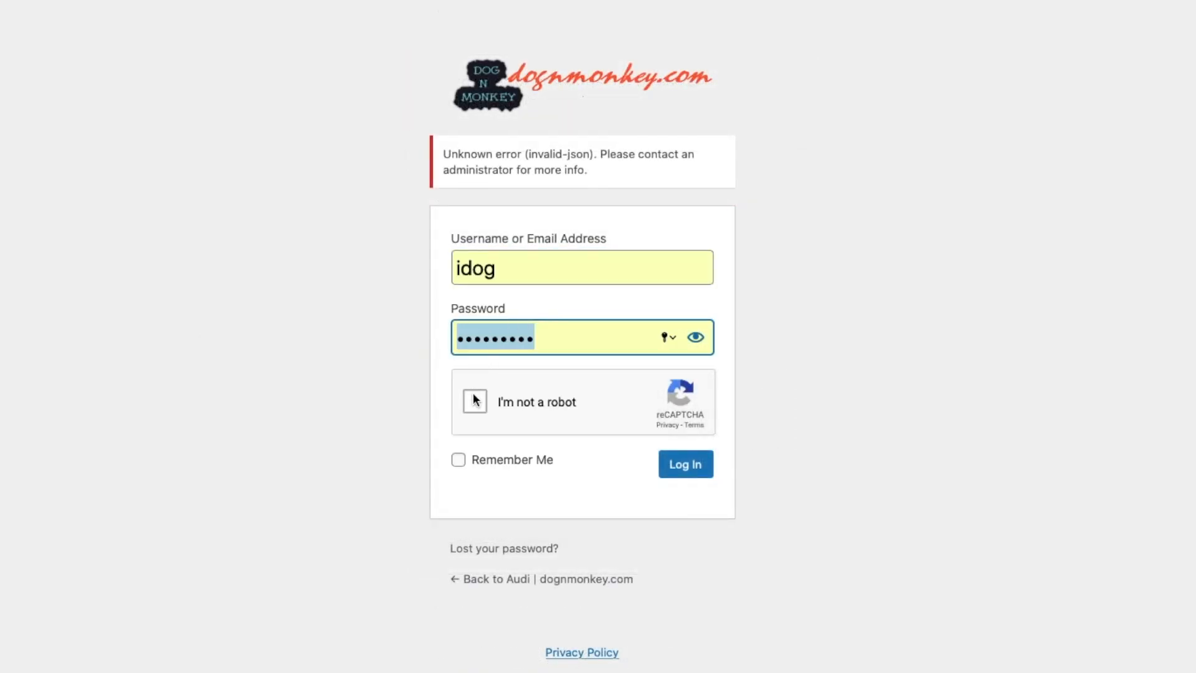
left_click(475, 402)
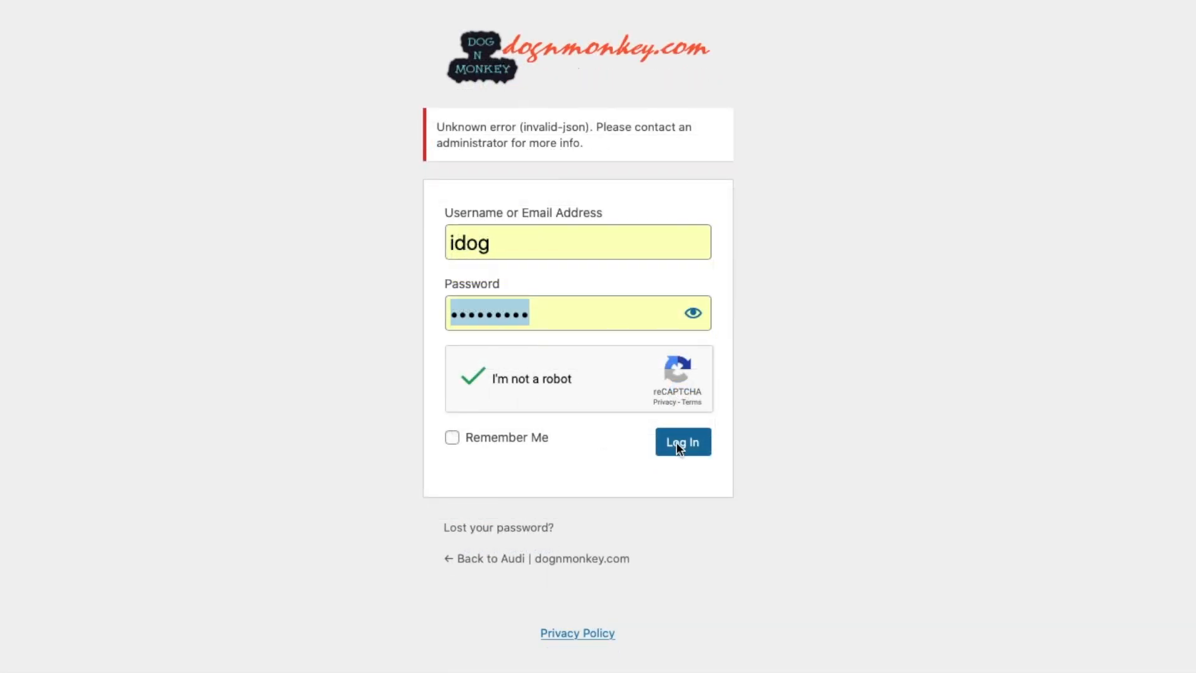
left_click(683, 442)
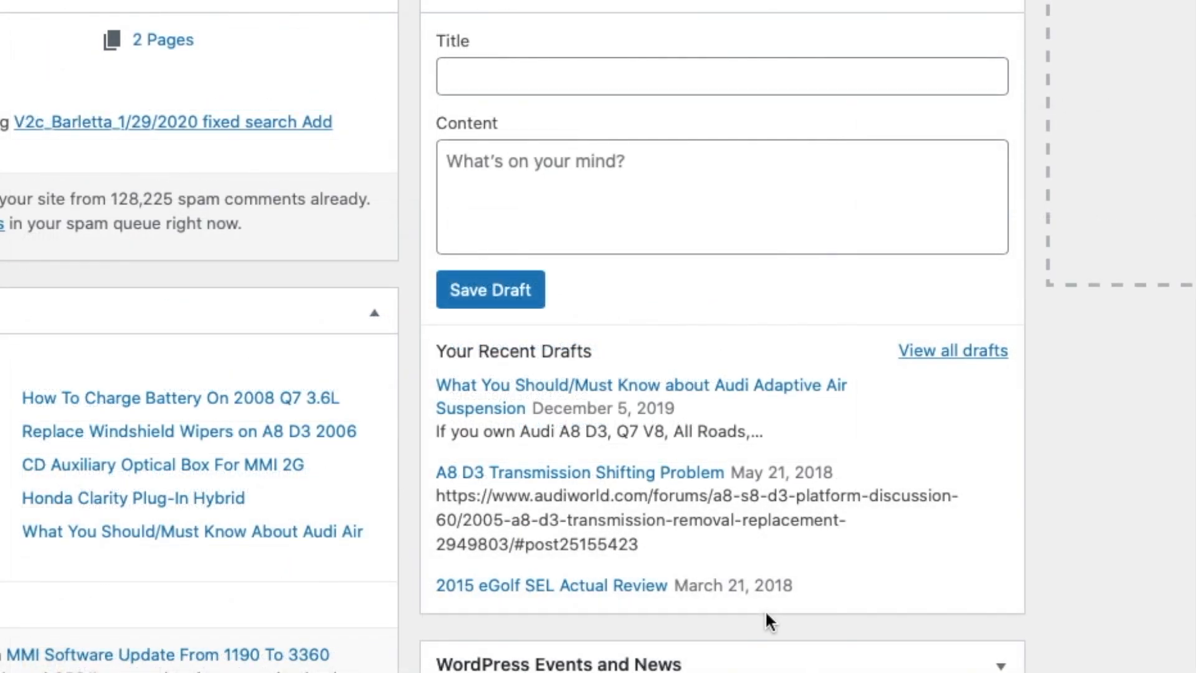
mouse_move(754, 638)
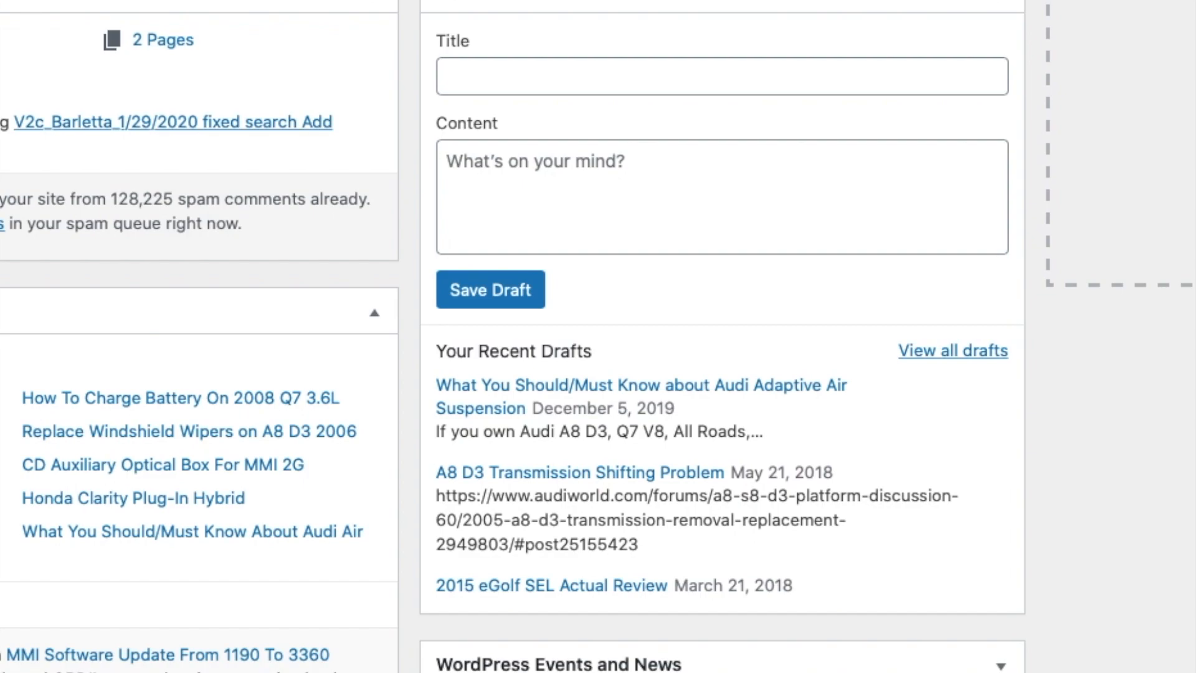
mouse_move(1032, 347)
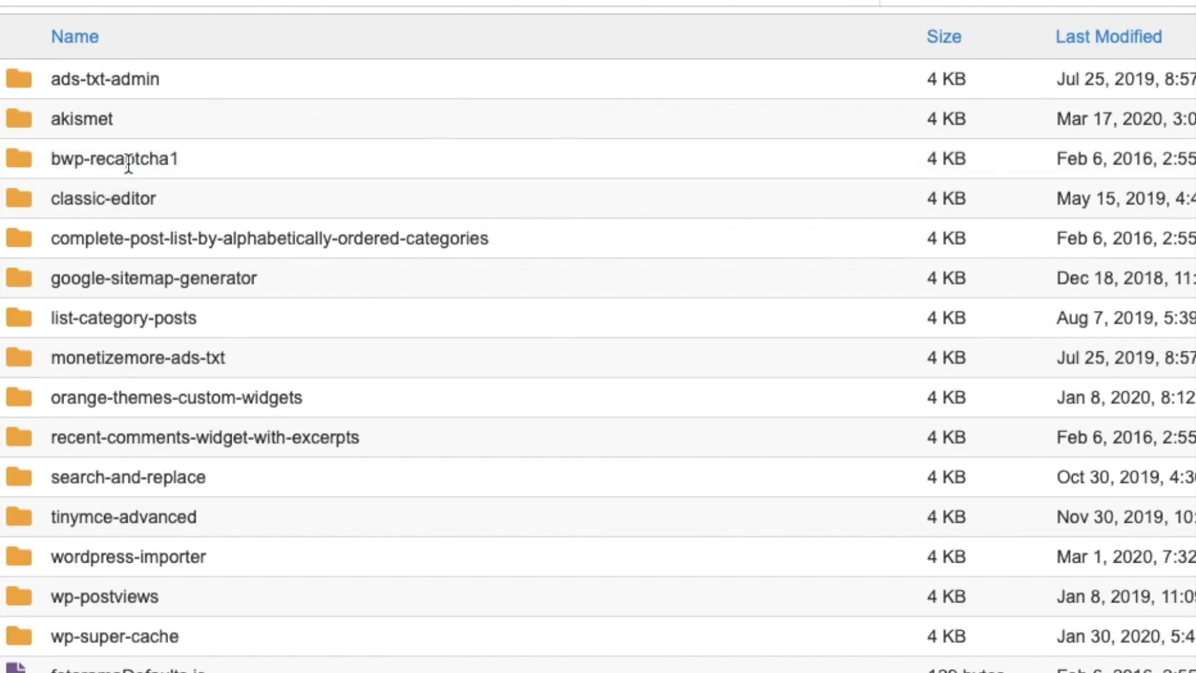
Remove the trailing 1 so the folder is named bwp-recaptcha again.
double_click(115, 159)
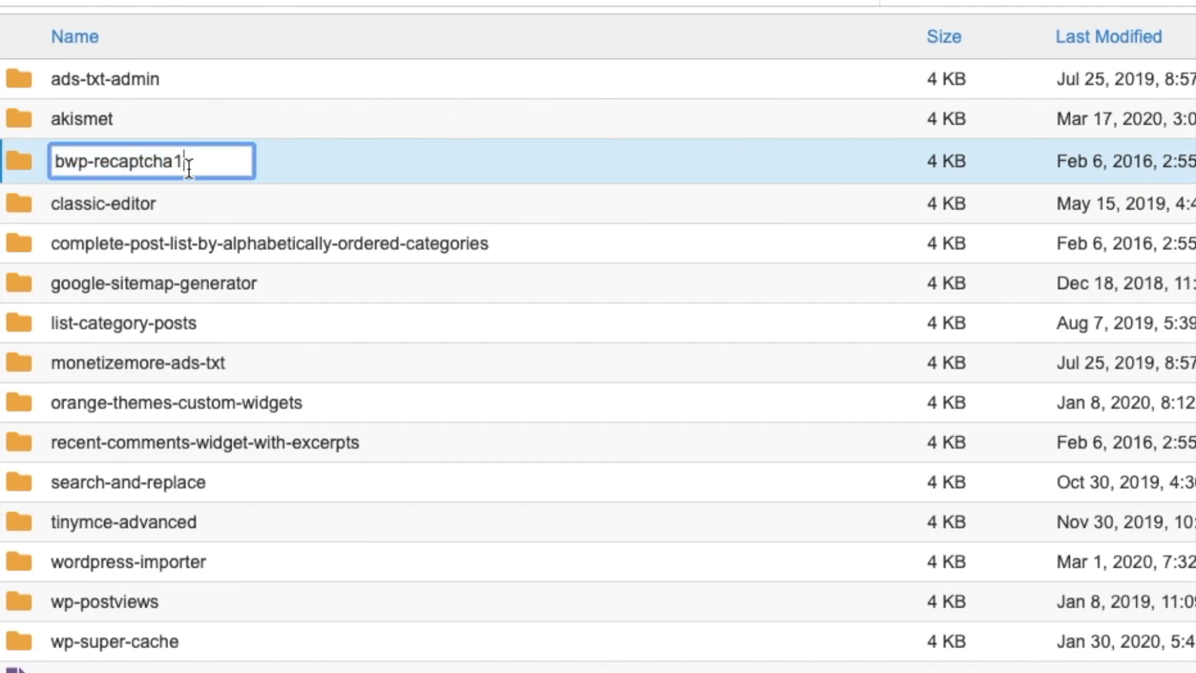
key("Backspace")
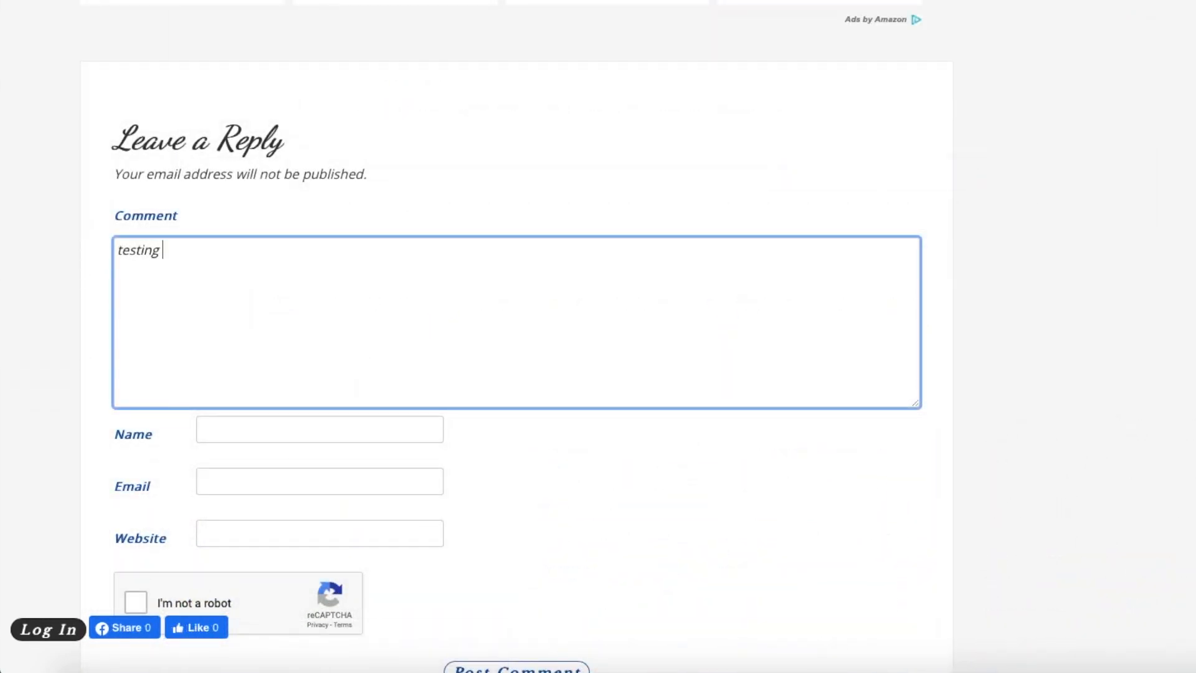
Post a test reply 'unknown-json' with email louis@d and tick I'm not a robot.
type("unknown-json")
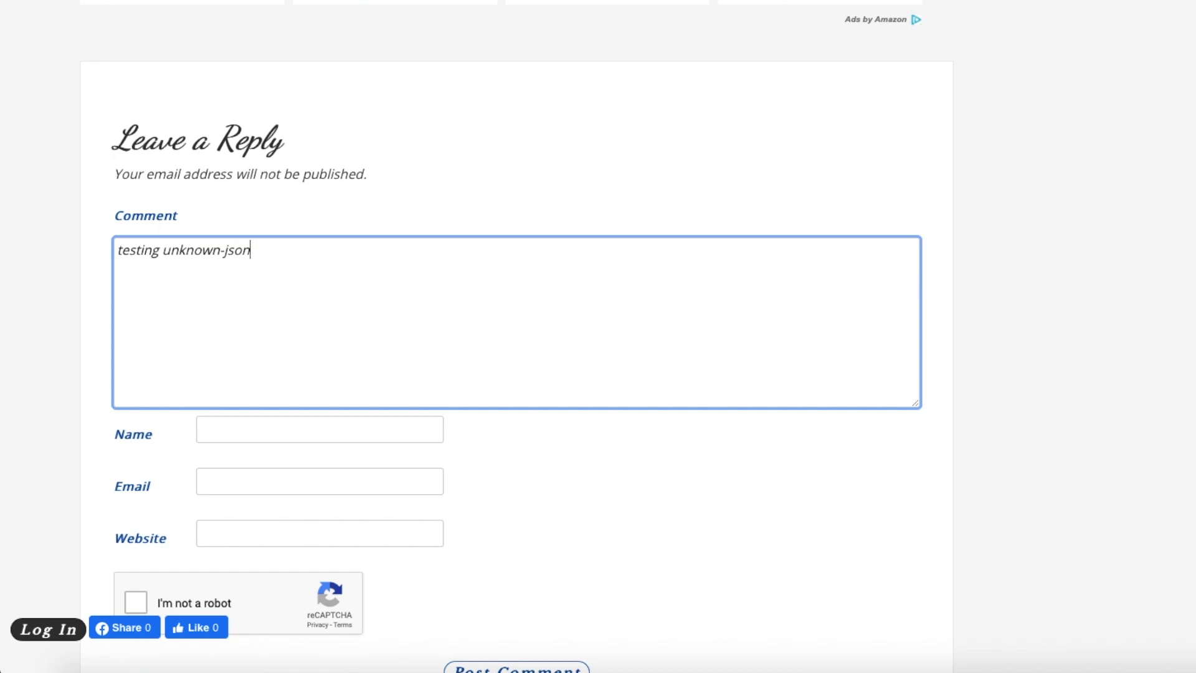
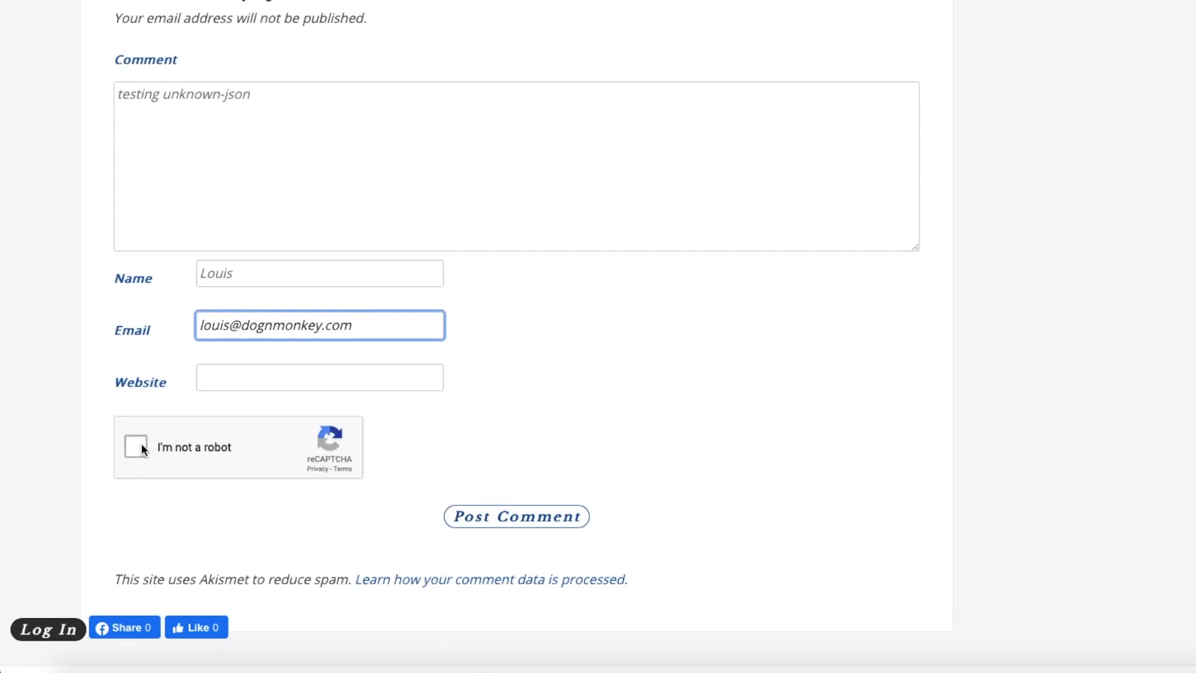
left_click(134, 448)
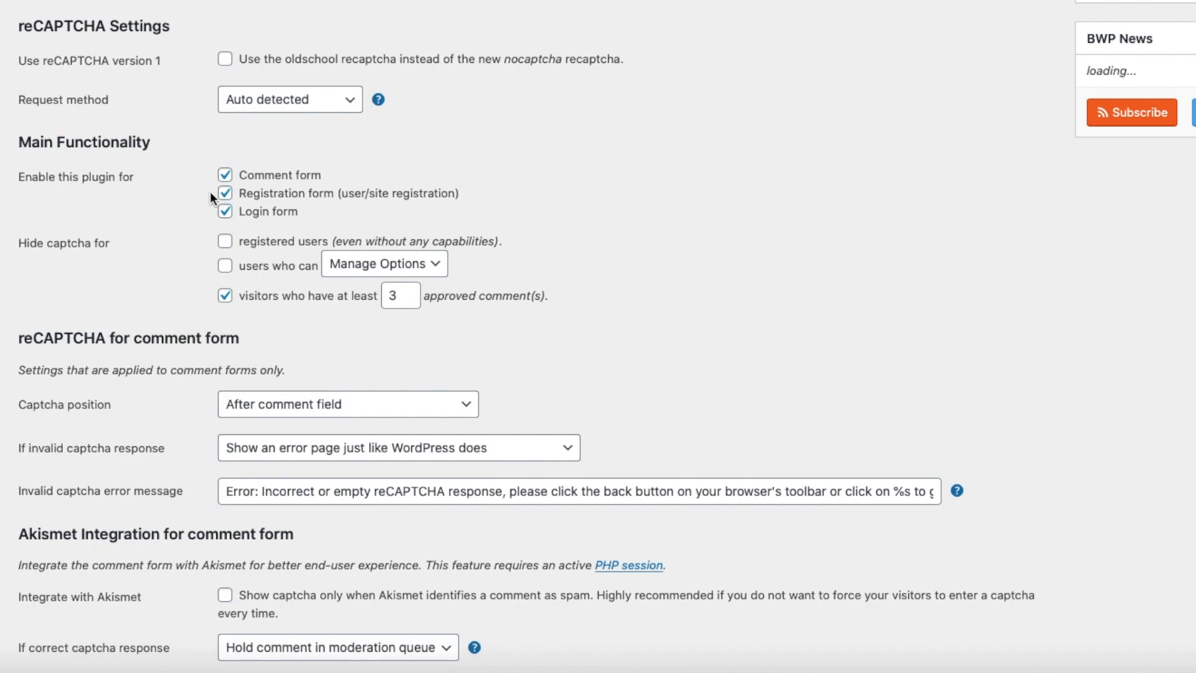
Uncheck Comment form under BWP reCAPTCHA Main Functionality, keeping registration and login.
left_click(224, 175)
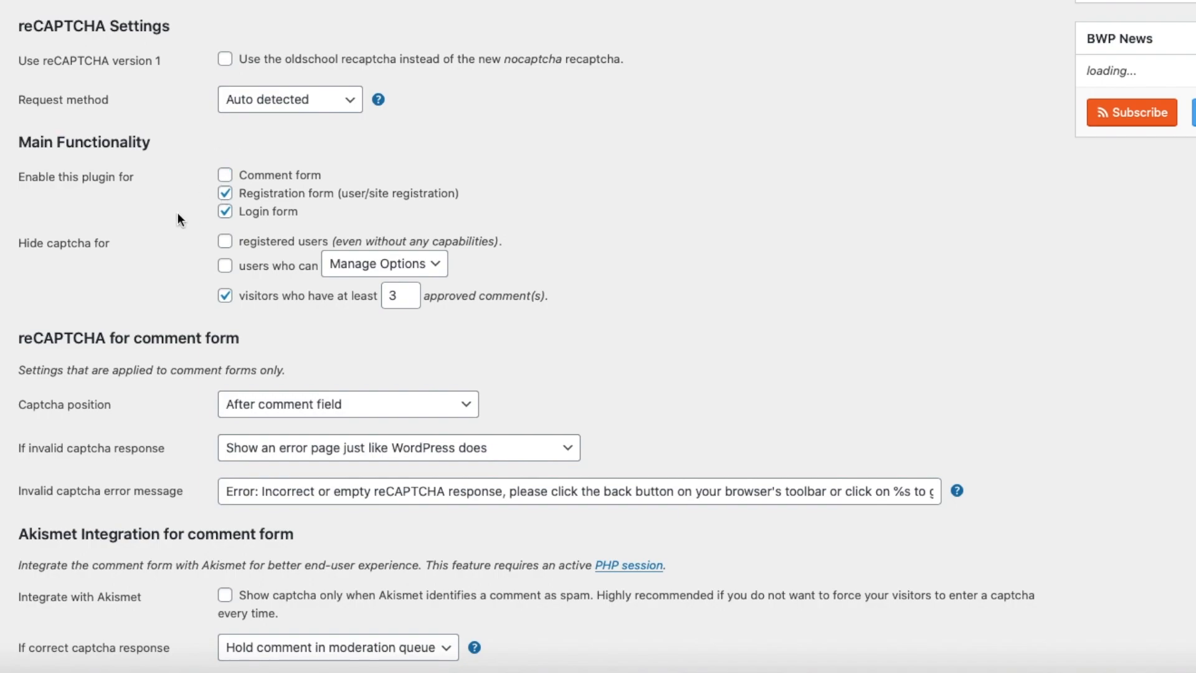
mouse_move(226, 212)
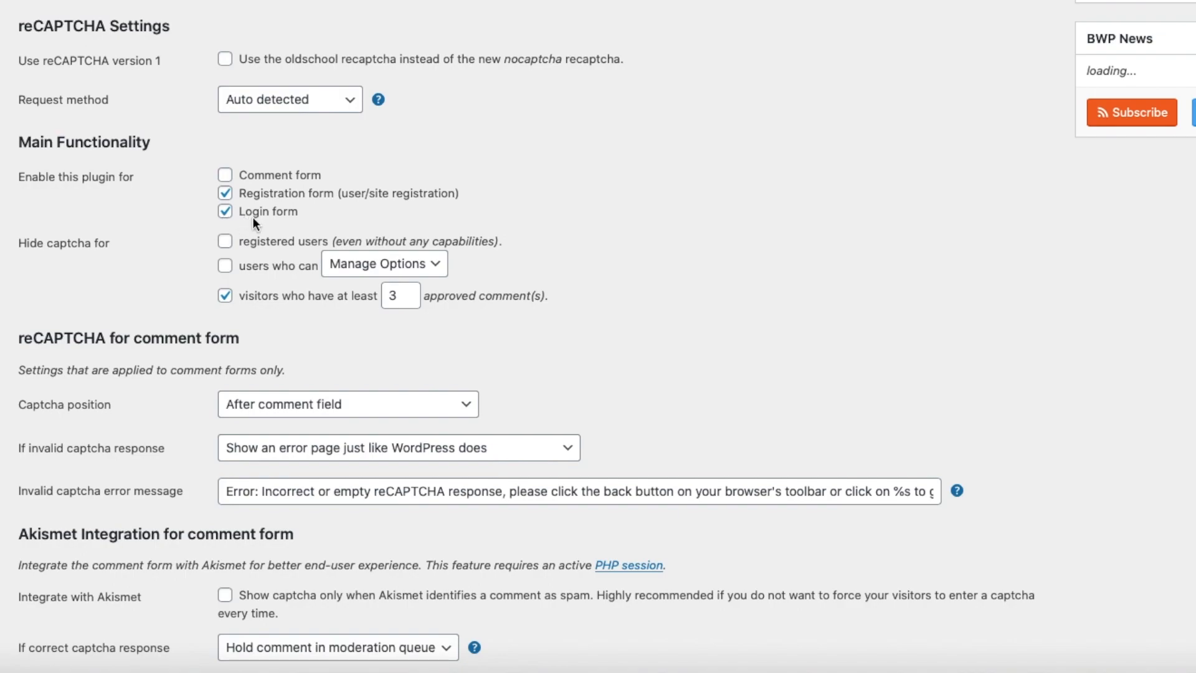
mouse_move(347, 223)
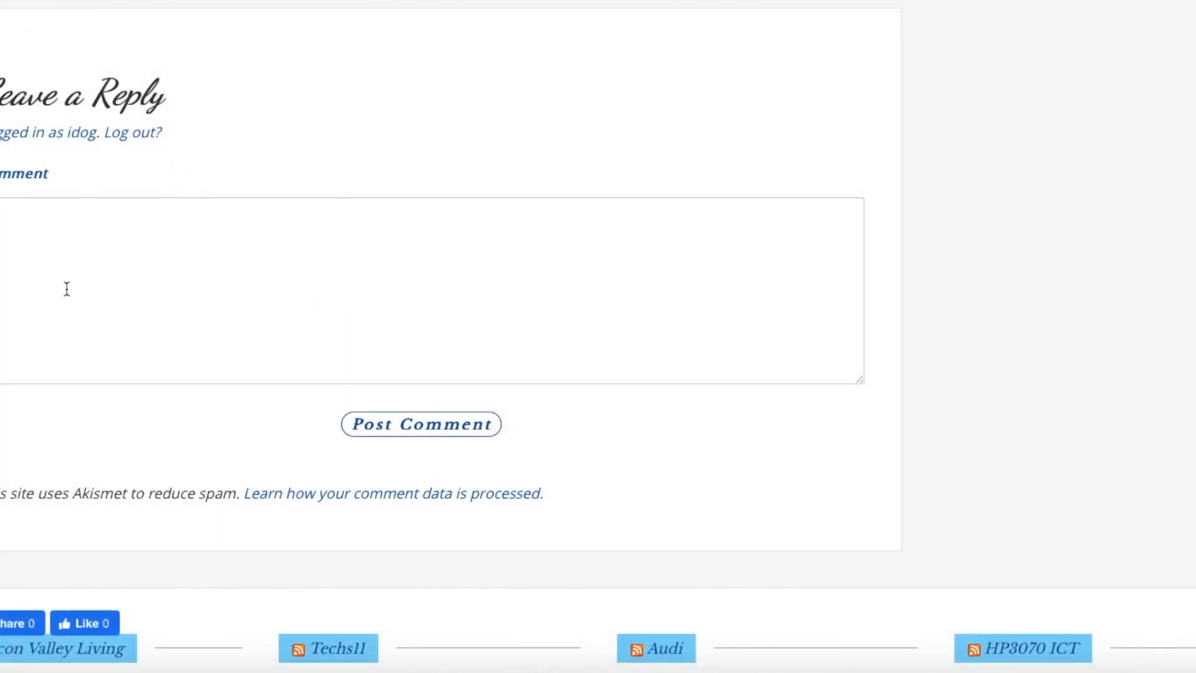
mouse_move(280, 268)
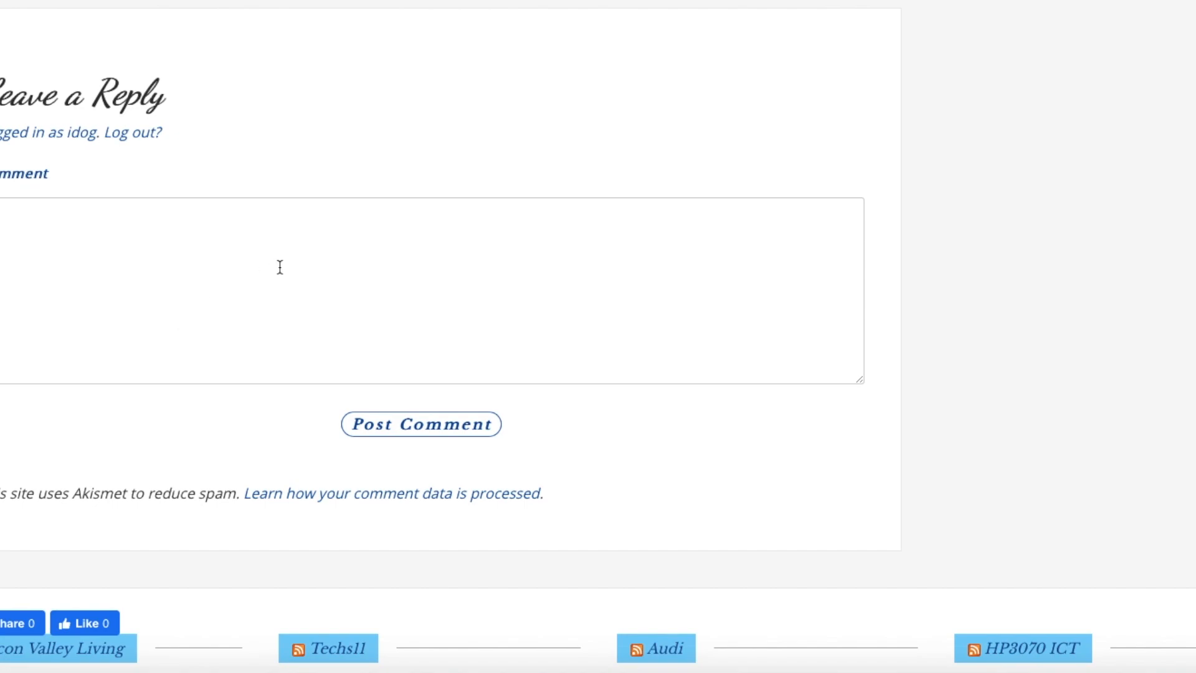
mouse_move(156, 296)
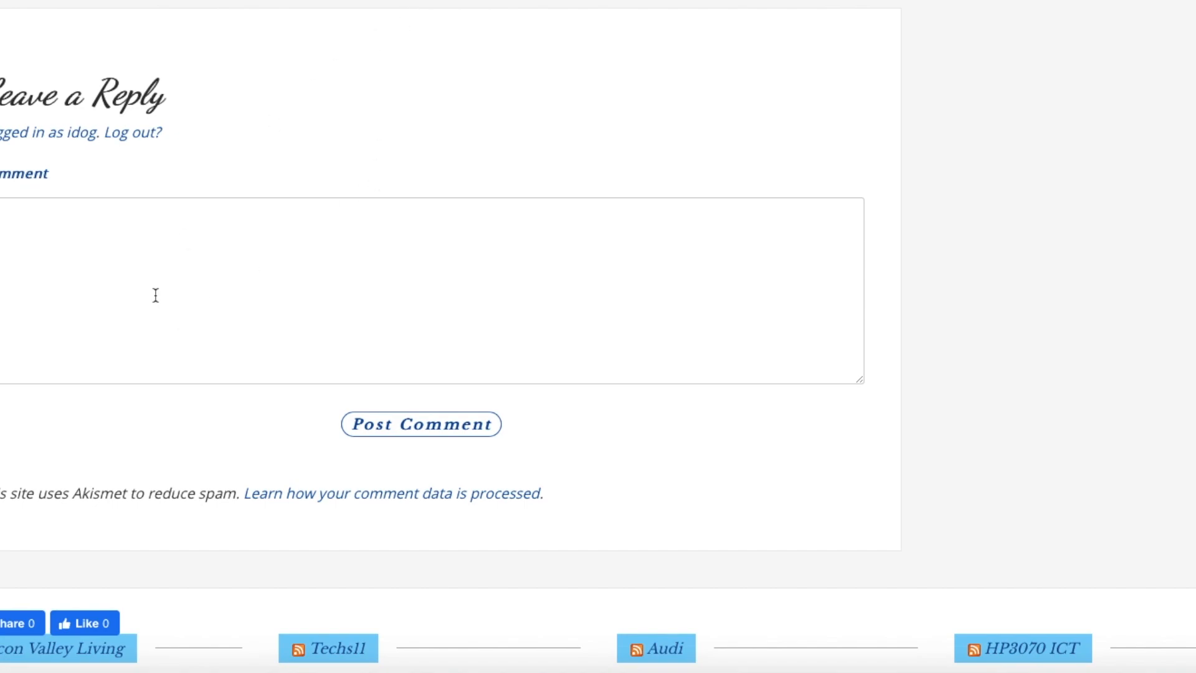